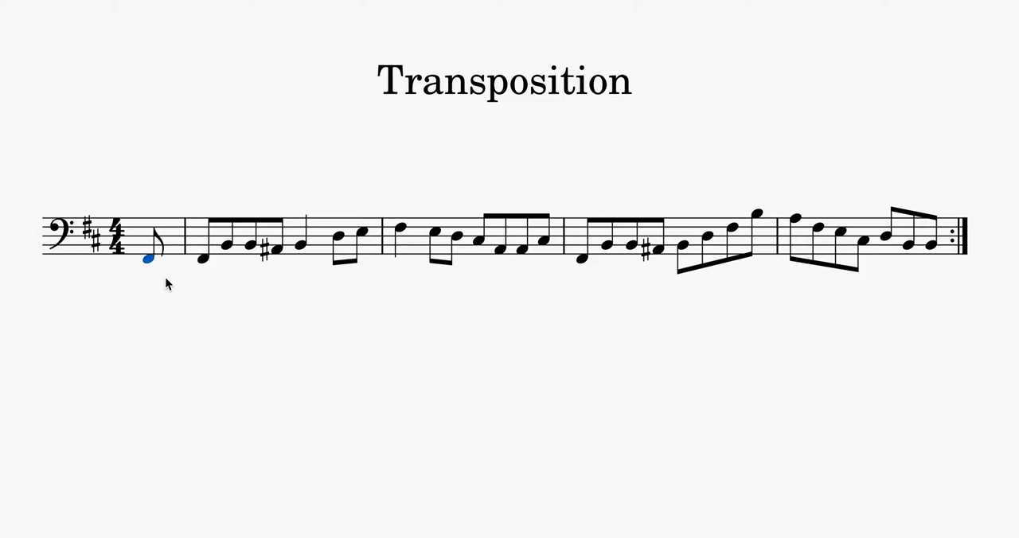
# Label the pickup and first-bar notes with scale degrees 5, 1, 7, 7, 5.
pyautogui.click(148, 260)
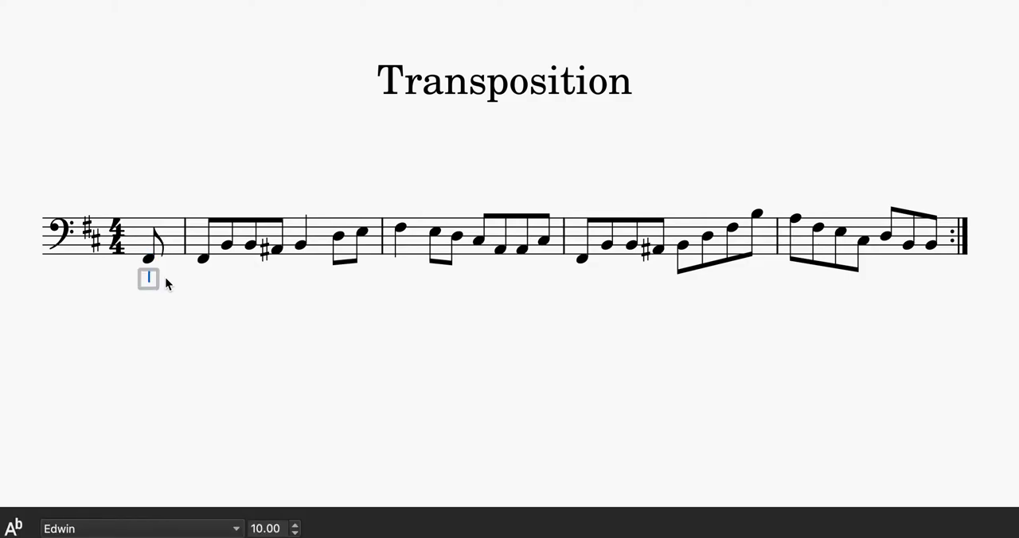
pyautogui.write('5')
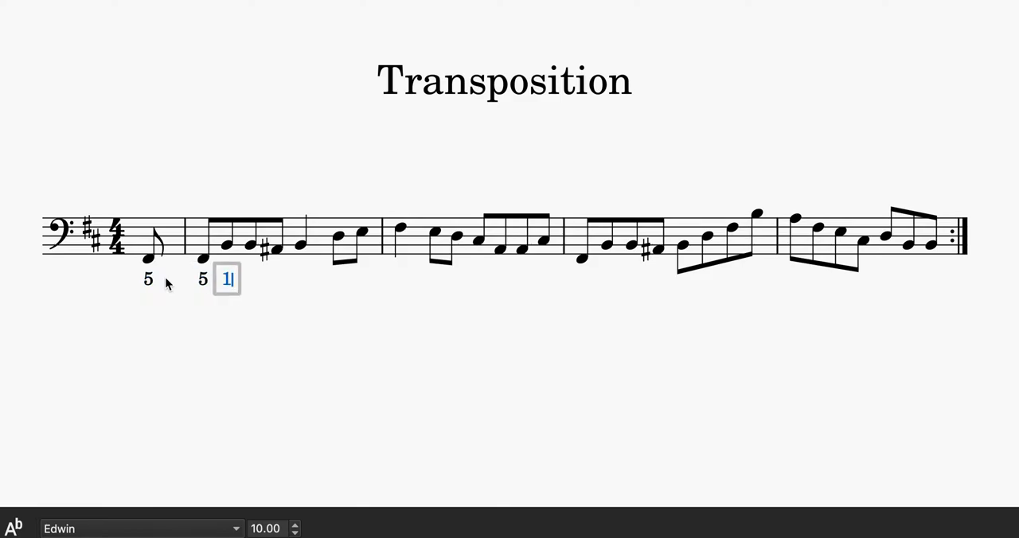
pyautogui.write('1')
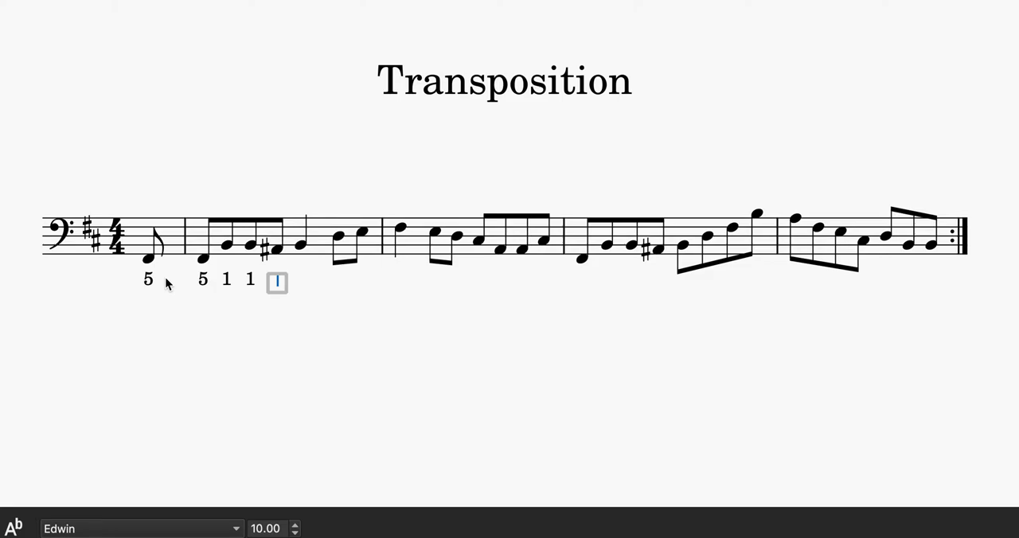
pyautogui.write('7')
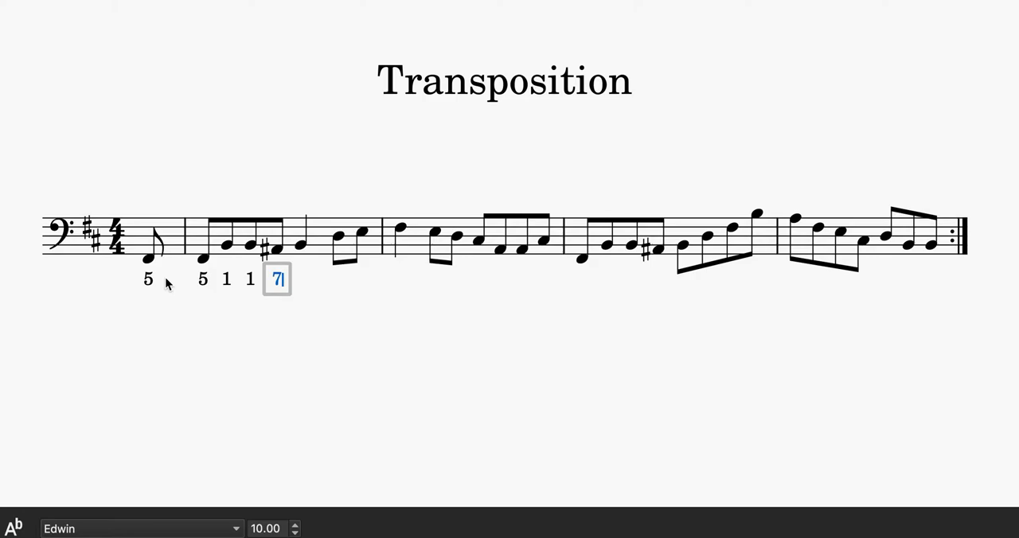
pyautogui.write('7')
pyautogui.write('4')
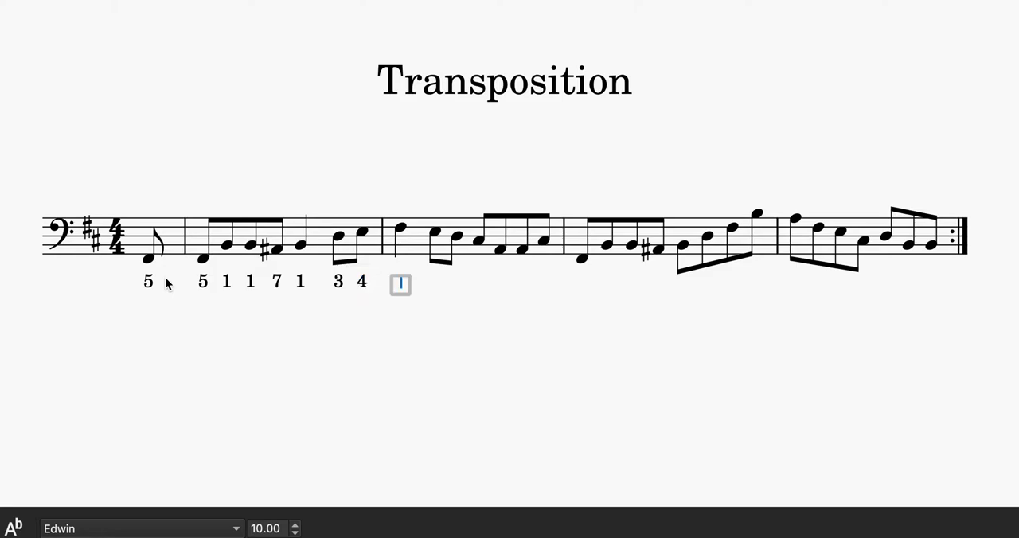
pyautogui.write('5')
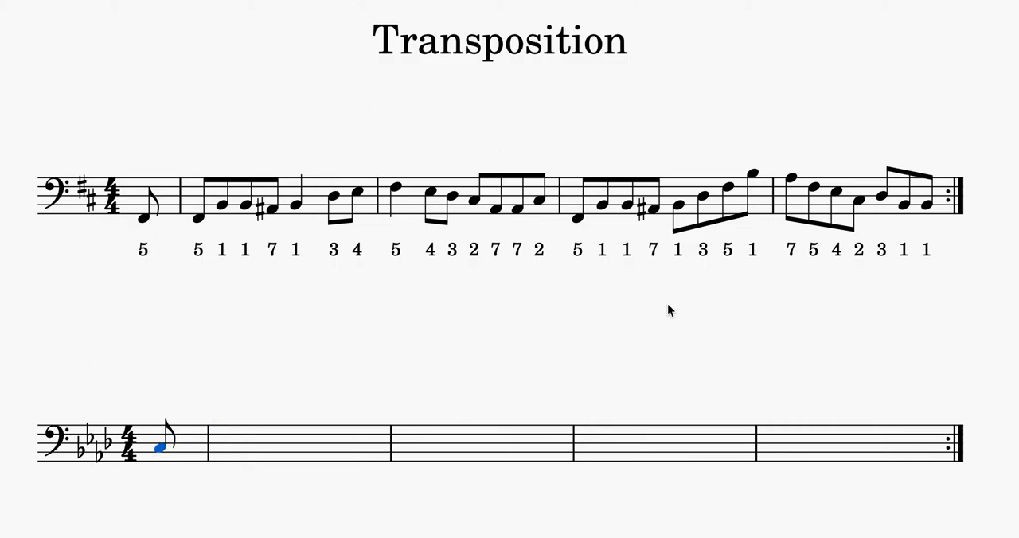
pyautogui.moveTo(671, 411)
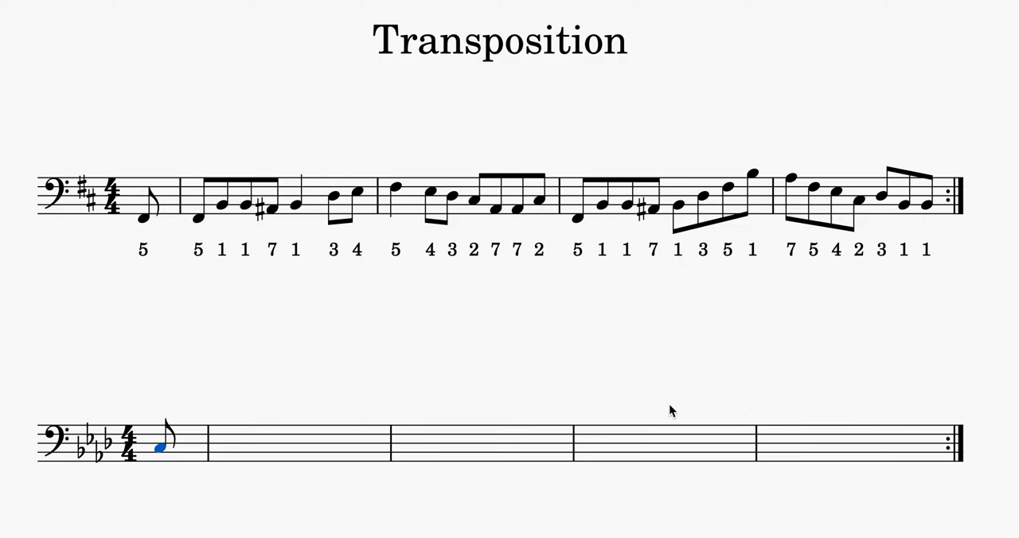
# Select the pickup note on the F minor staff to continue entering notes.
pyautogui.click(160, 448)
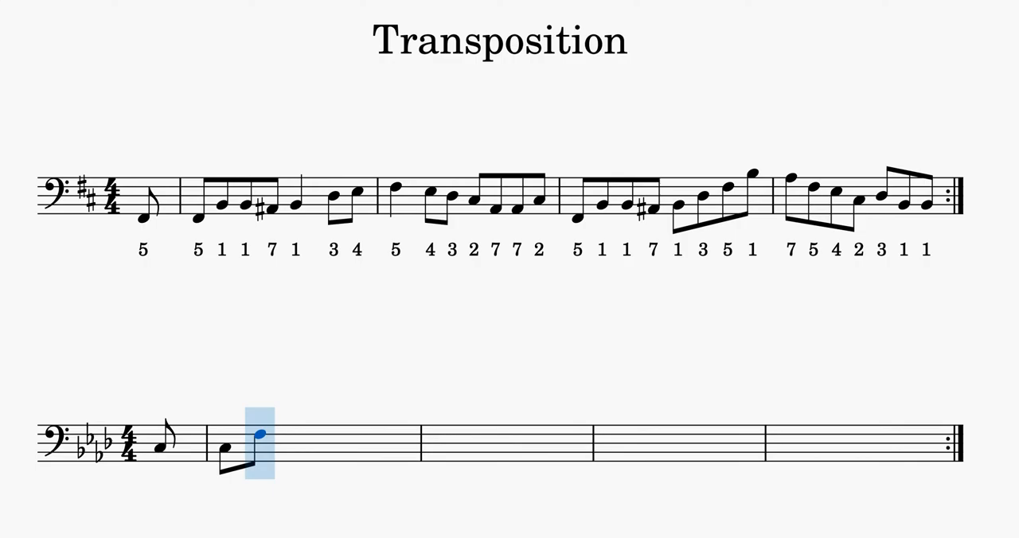
# Pick a position on the F minor staff to continue the transposed melody.
pyautogui.click(290, 444)
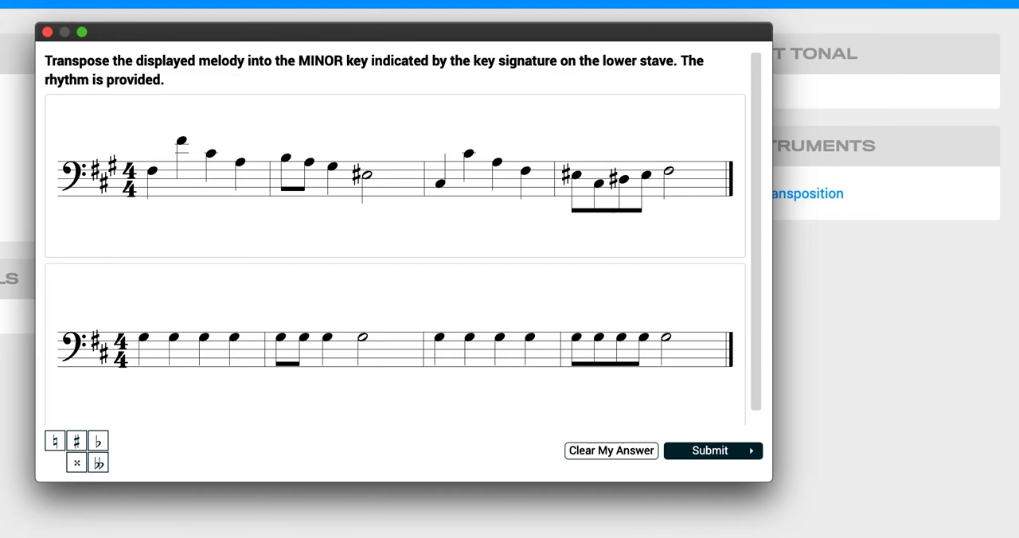
pyautogui.moveTo(56, 134)
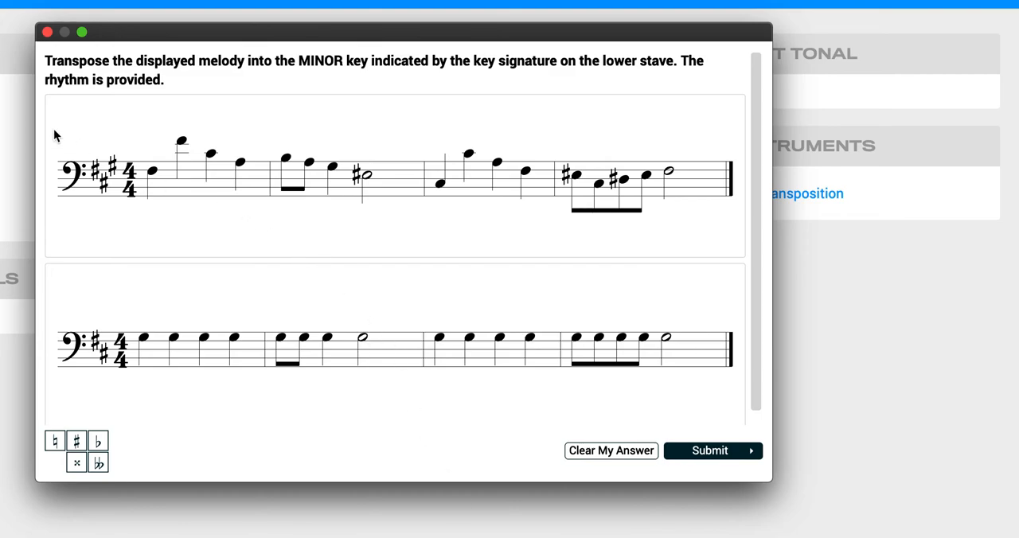
pyautogui.moveTo(267, 107)
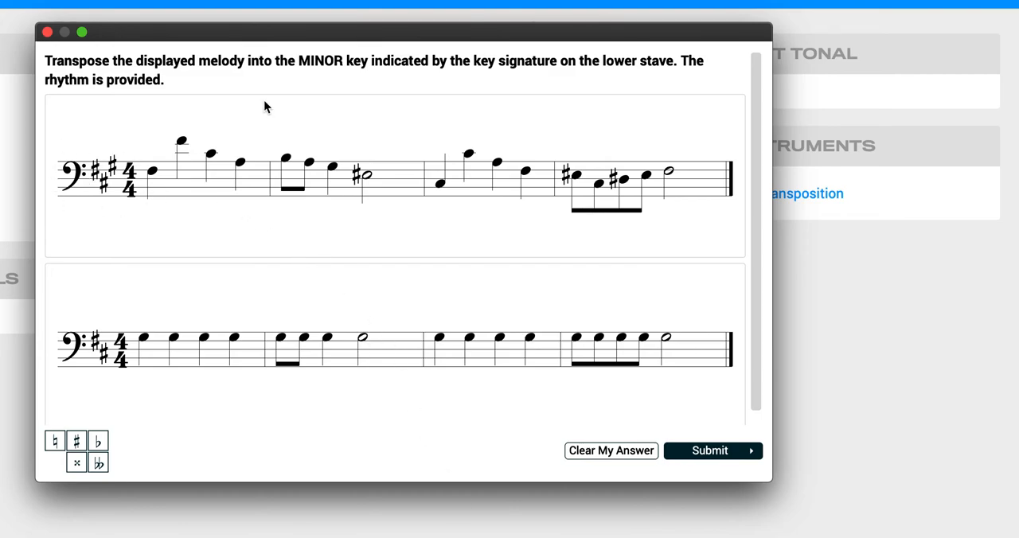
pyautogui.moveTo(318, 70)
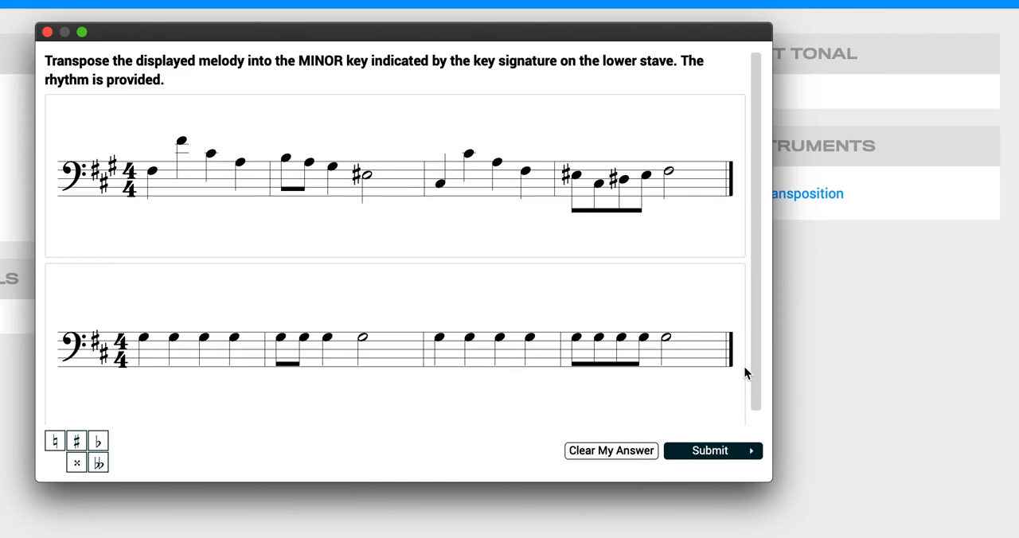
pyautogui.moveTo(245, 255)
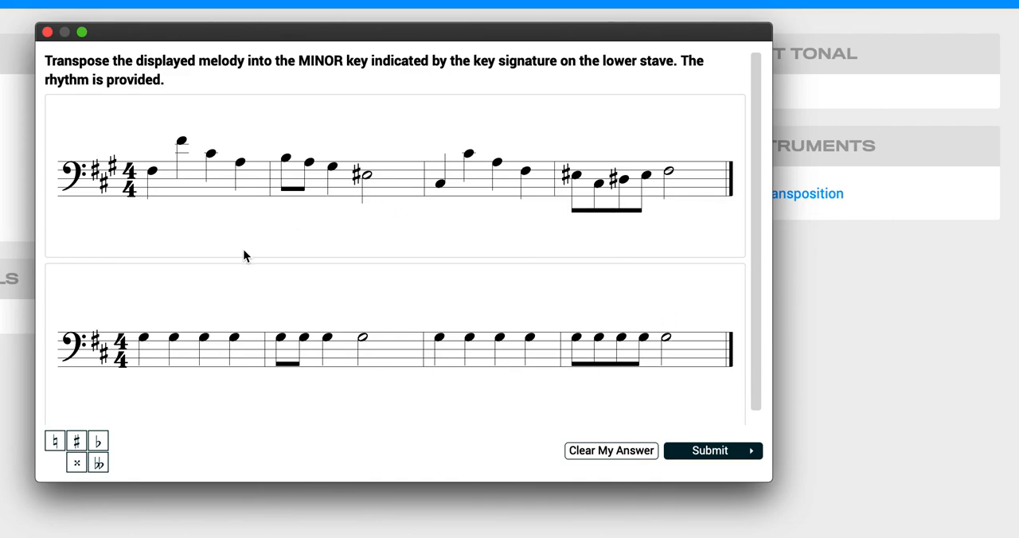
pyautogui.moveTo(233, 268)
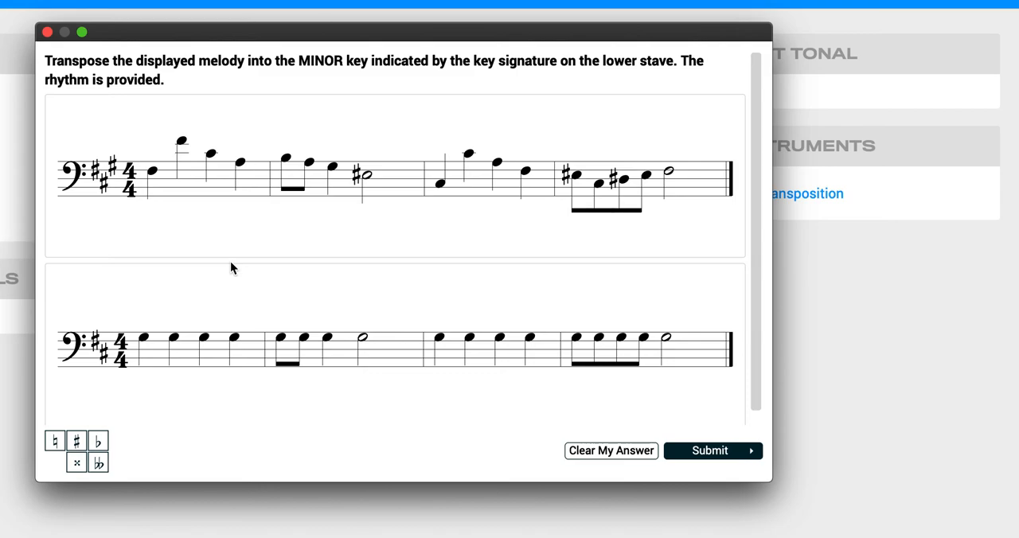
pyautogui.moveTo(104, 205)
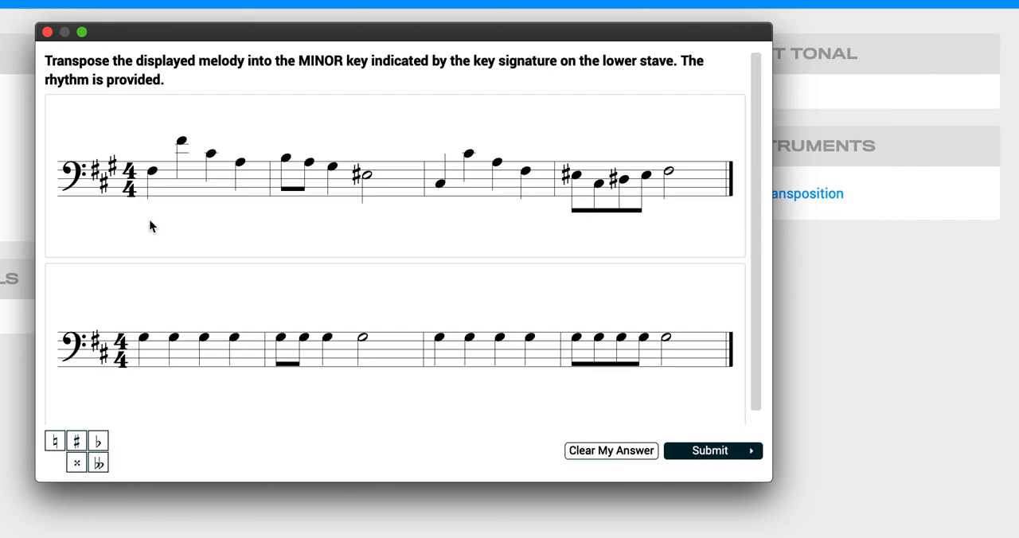
pyautogui.moveTo(660, 221)
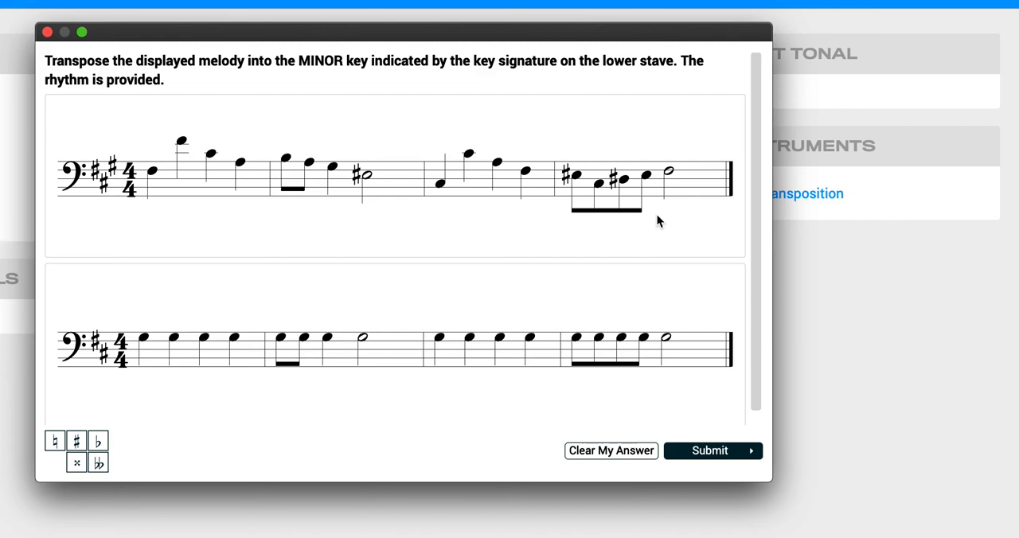
pyautogui.moveTo(267, 204)
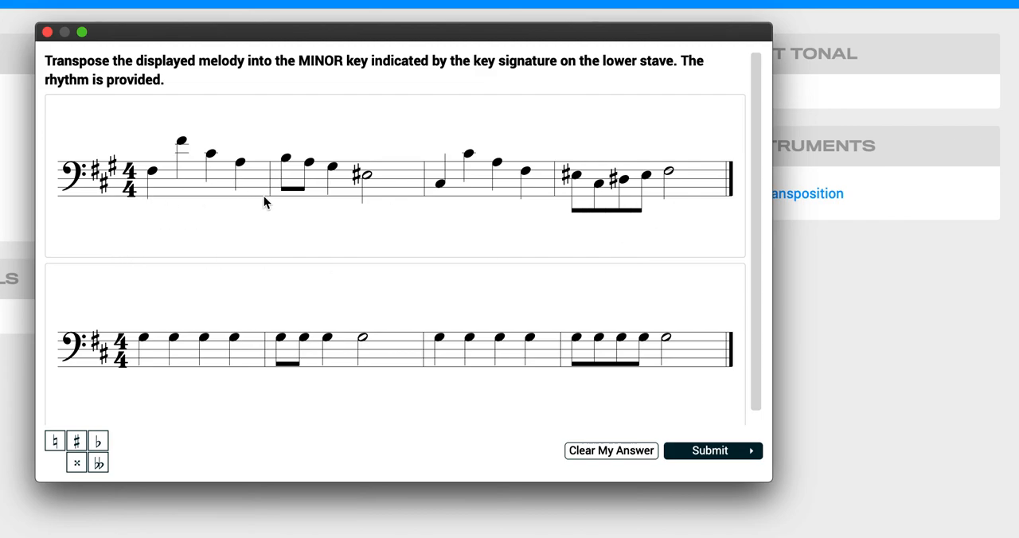
pyautogui.moveTo(235, 191)
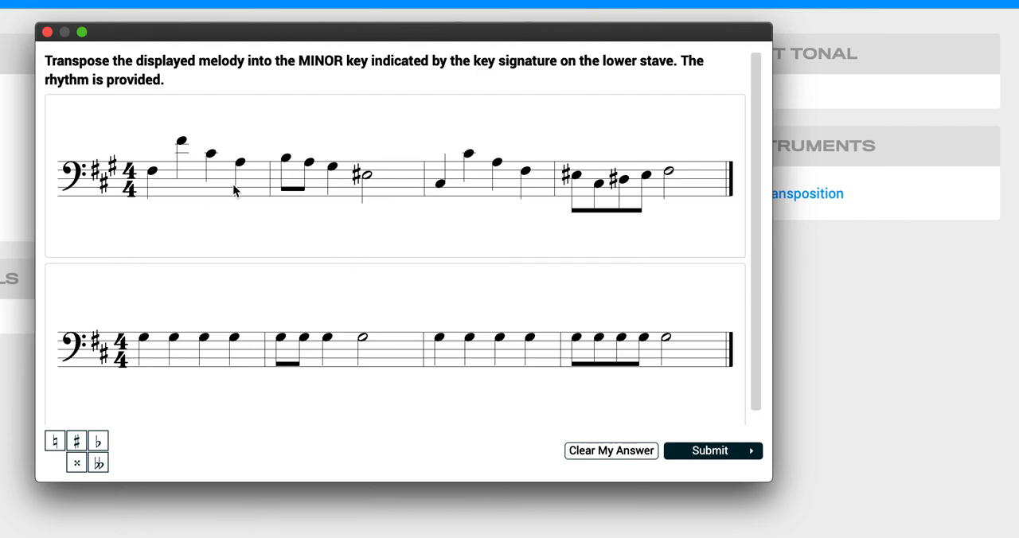
pyautogui.moveTo(165, 181)
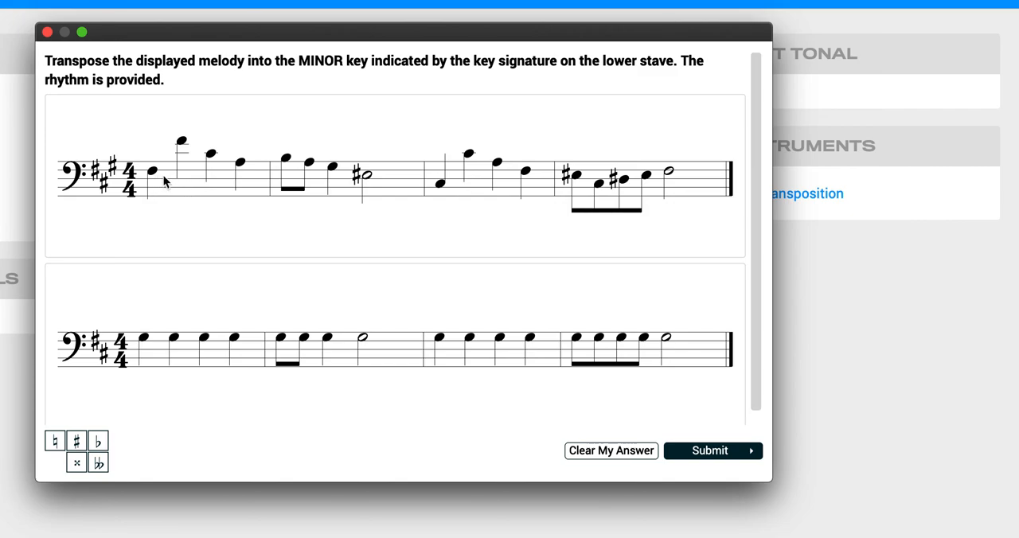
pyautogui.moveTo(207, 162)
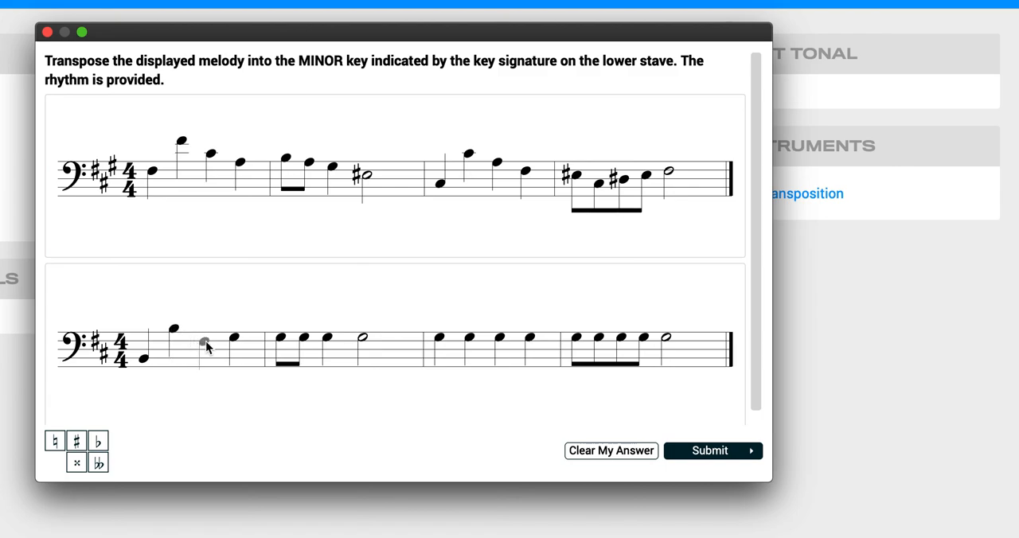
# Set the first bar's third note and move the second bar's half note to its transposed pitch.
pyautogui.click(233, 352)
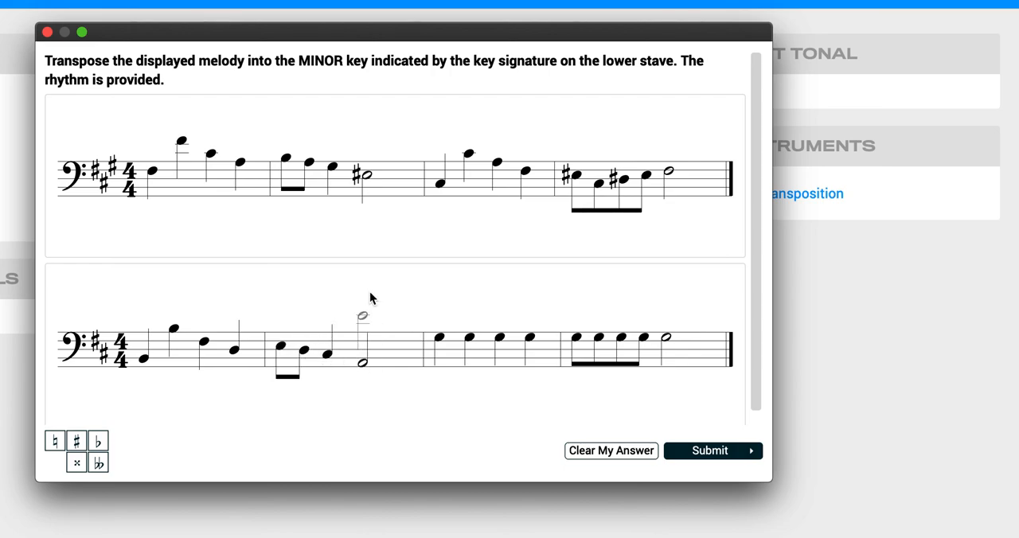
pyautogui.moveTo(361, 317); pyautogui.dragTo(363, 366)
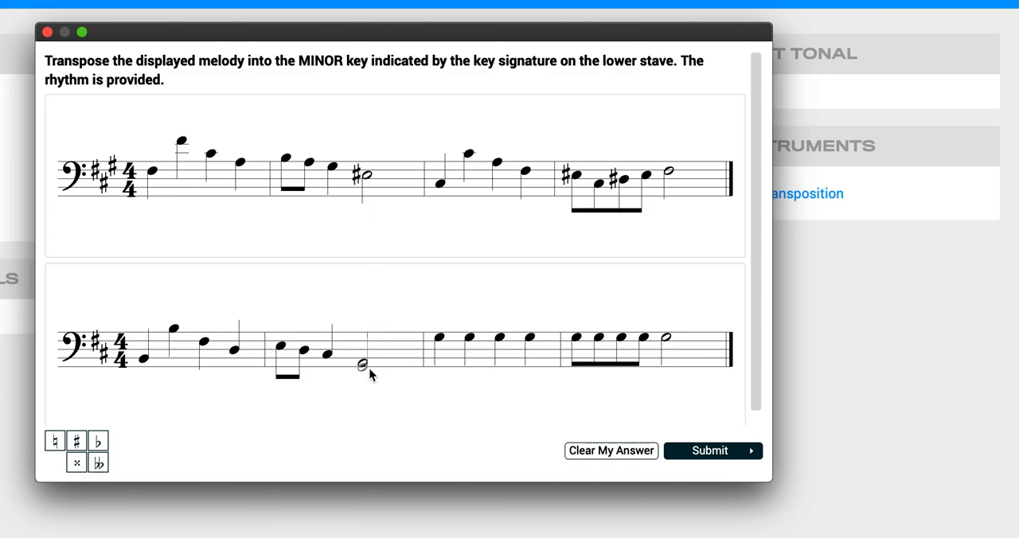